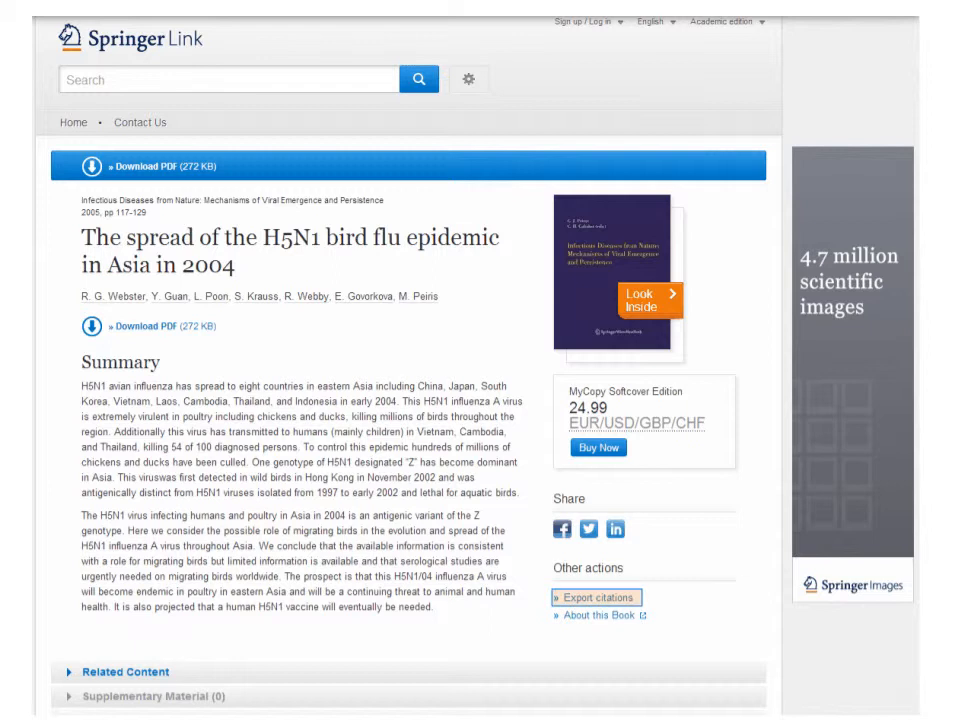
Show the citation export choices for the H5N1 bird flu chapter, listing RefWorks (RIS).
click(596, 596)
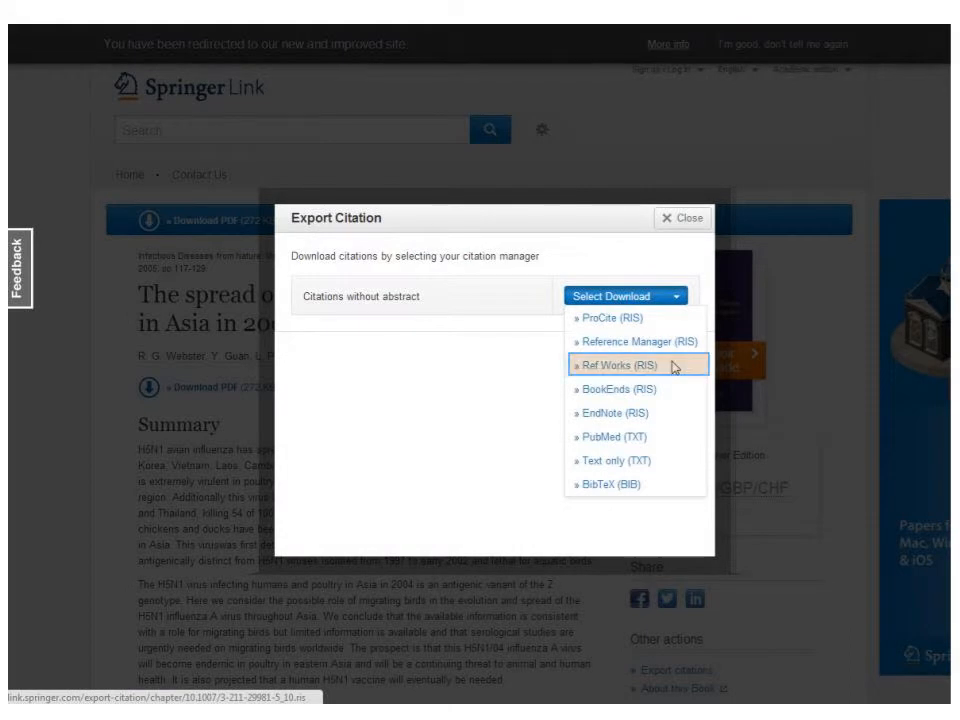
click(618, 368)
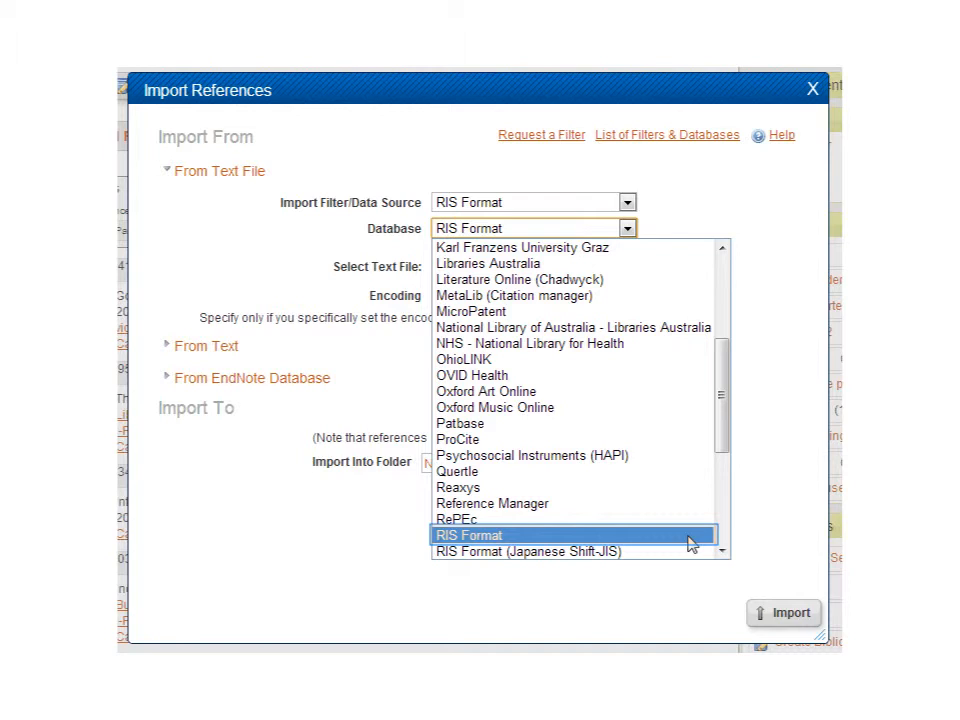
Import the downloaded RIS file with RIS Format as database, reporting 1 reference imported.
click(472, 536)
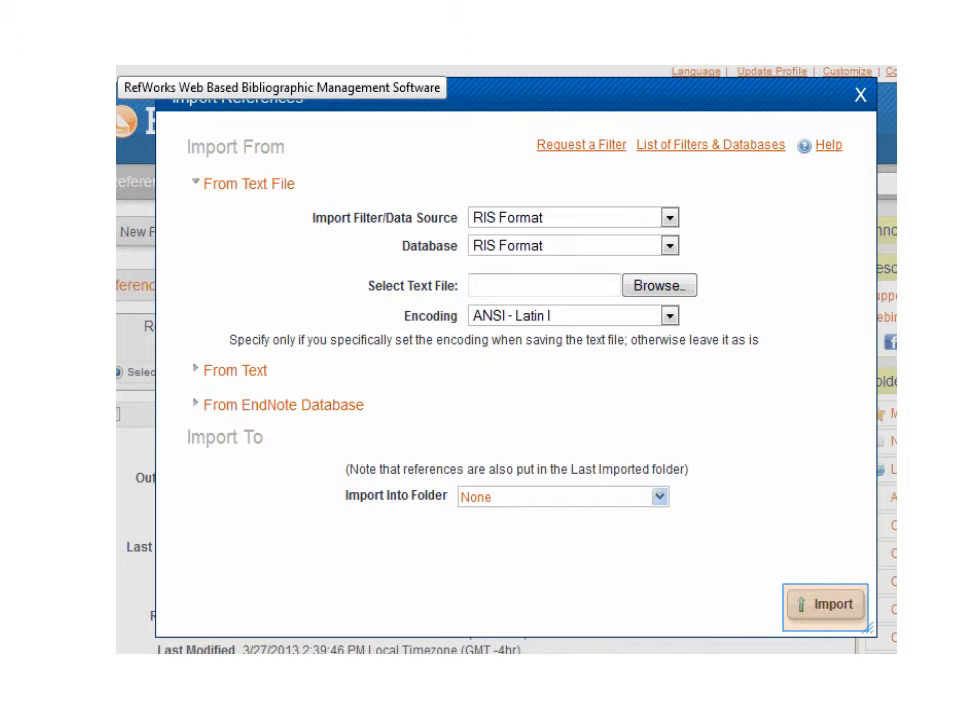
click(828, 604)
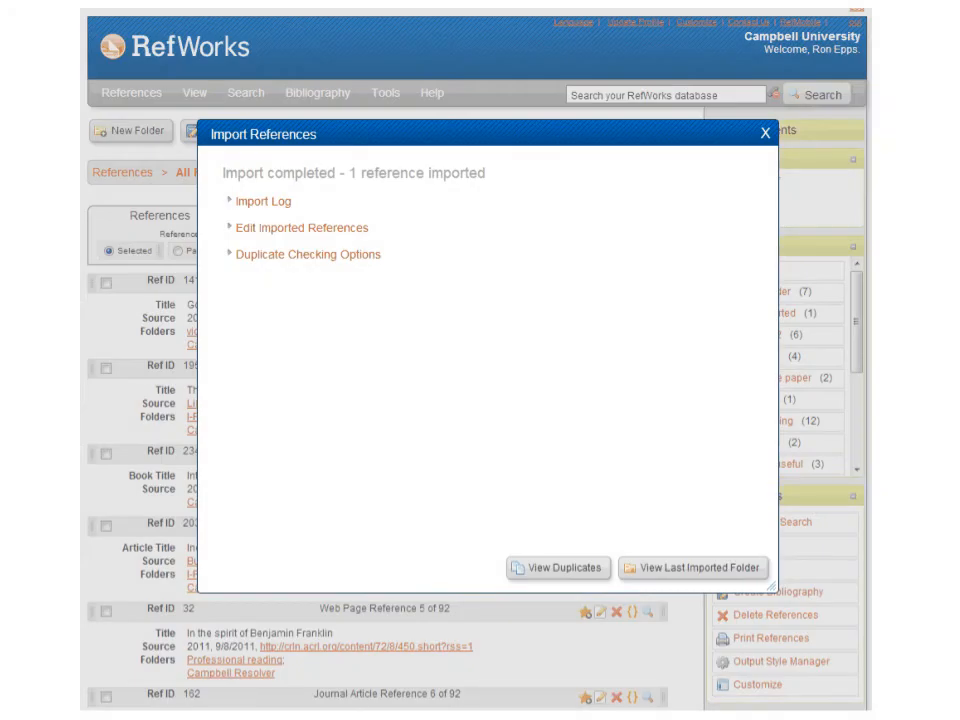